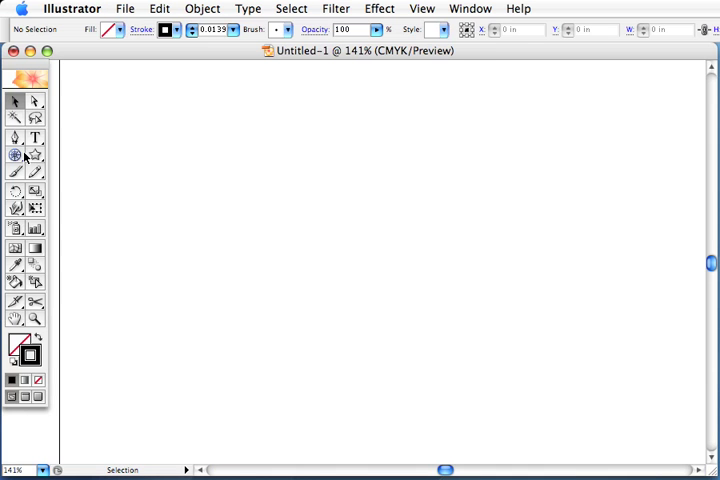
# Pick the Rounded Rectangle Tool from the Rectangle tool flyout.
pyautogui.click(16, 157)
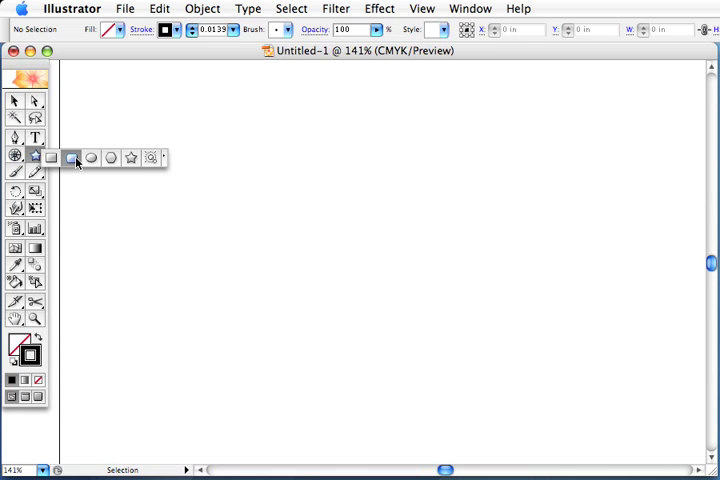
pyautogui.click(70, 157)
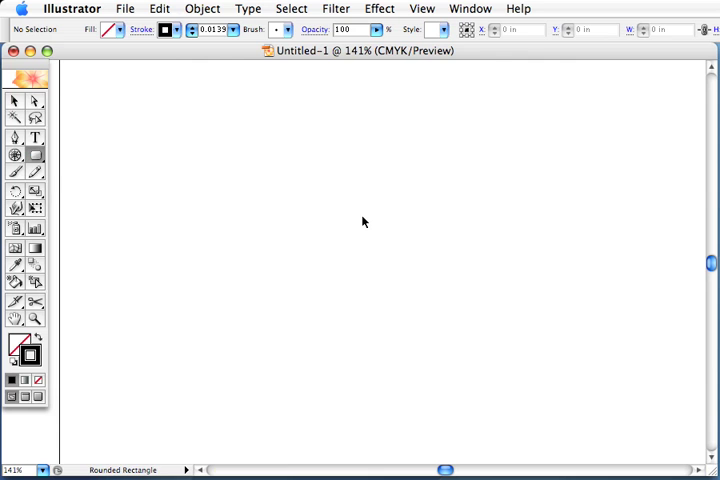
pyautogui.moveTo(258, 197)
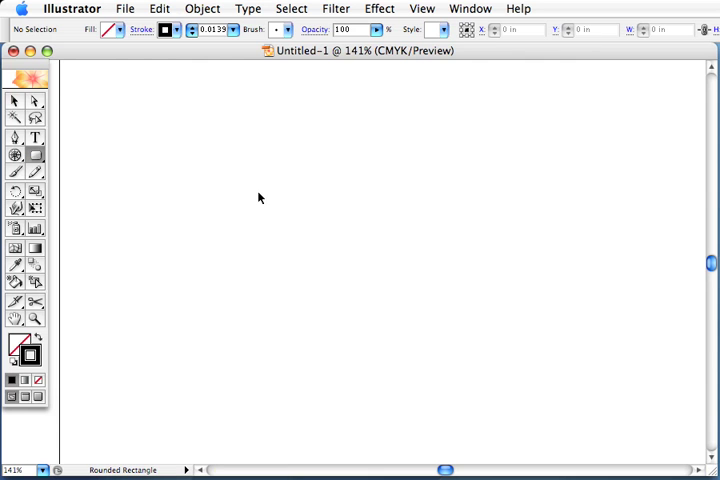
pyautogui.click(259, 197)
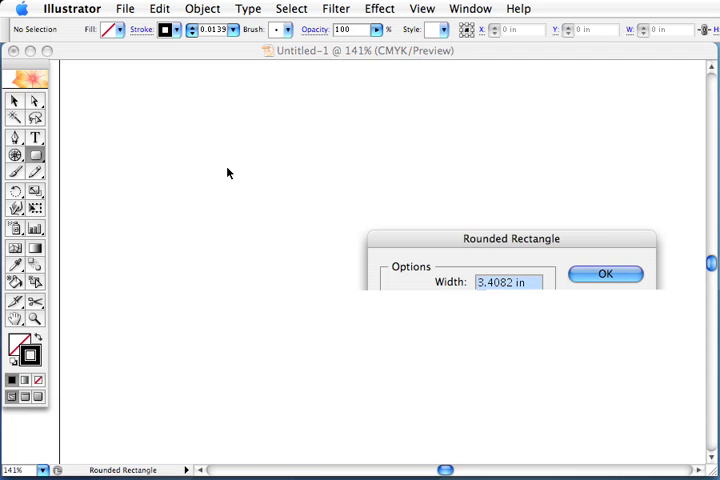
pyautogui.click(604, 274)
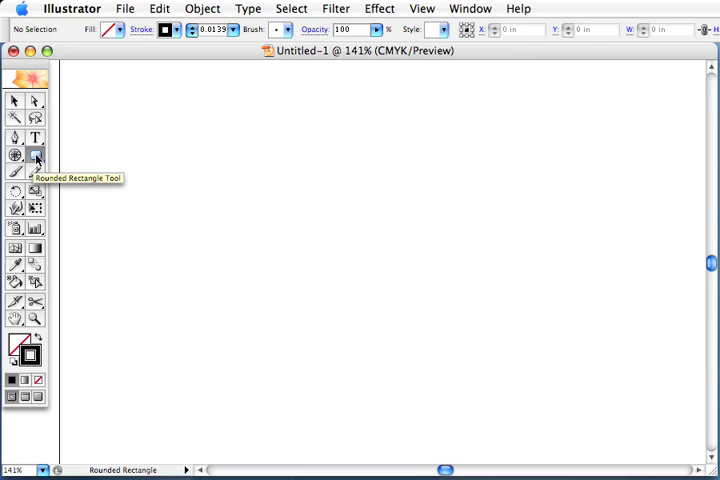
# Select the Star Tool, then bring up the line, arc and grid tool options.
pyautogui.click(35, 157)
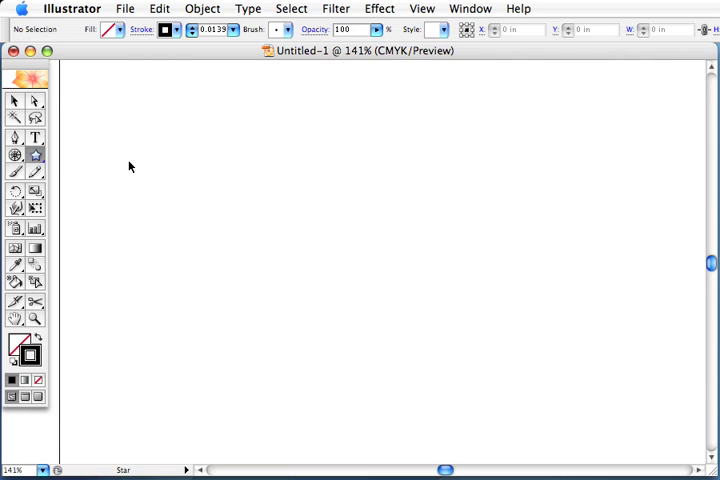
pyautogui.click(15, 156)
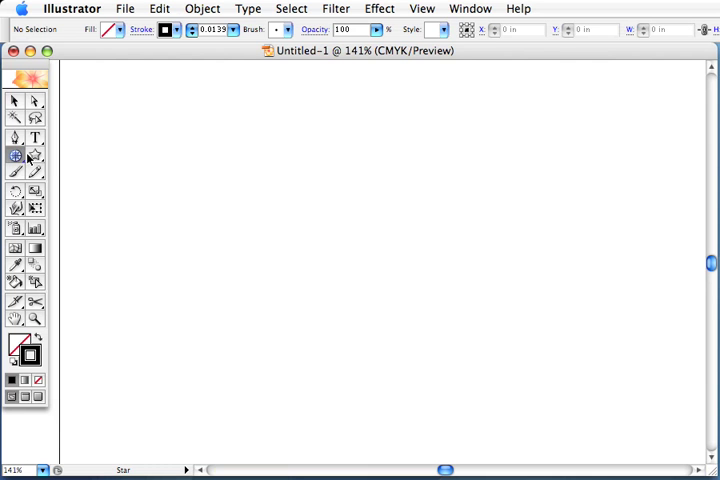
# Choose the Arc Tool and drag a preview arc across the artboard's middle, leaving it empty.
pyautogui.click(16, 157)
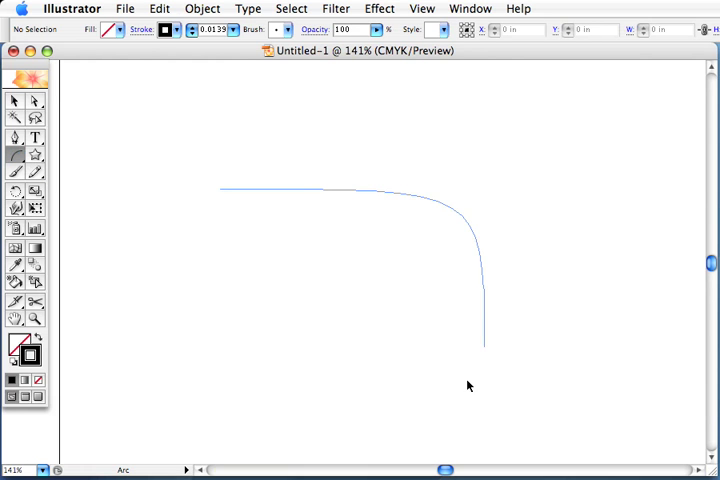
pyautogui.moveTo(484, 349); pyautogui.dragTo(475, 370)
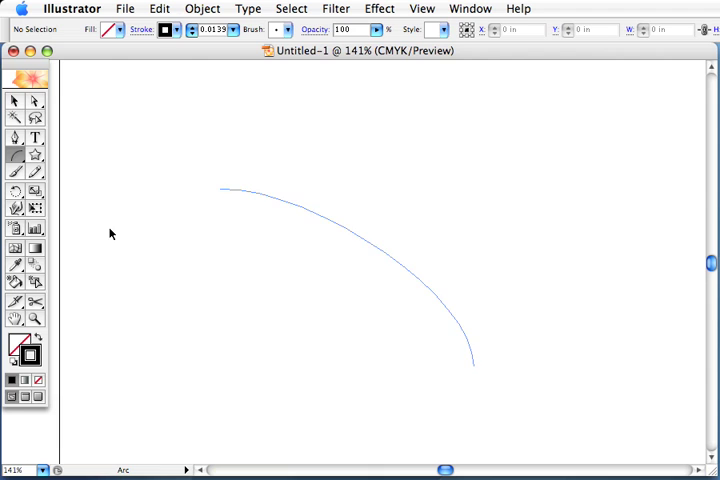
pyautogui.click(16, 157)
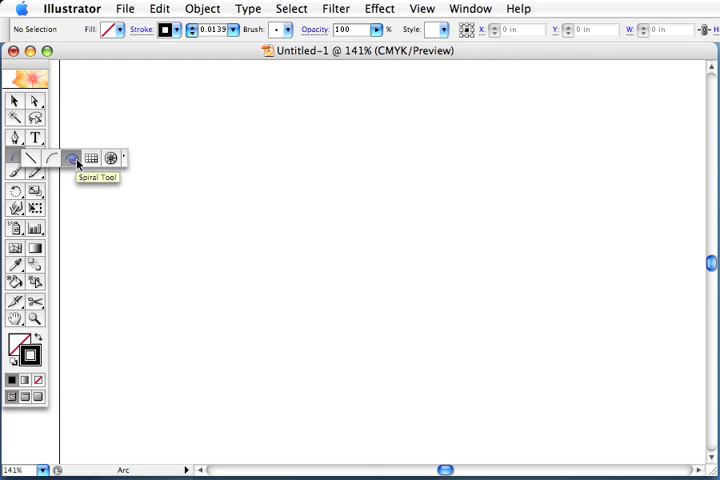
pyautogui.moveTo(91, 158)
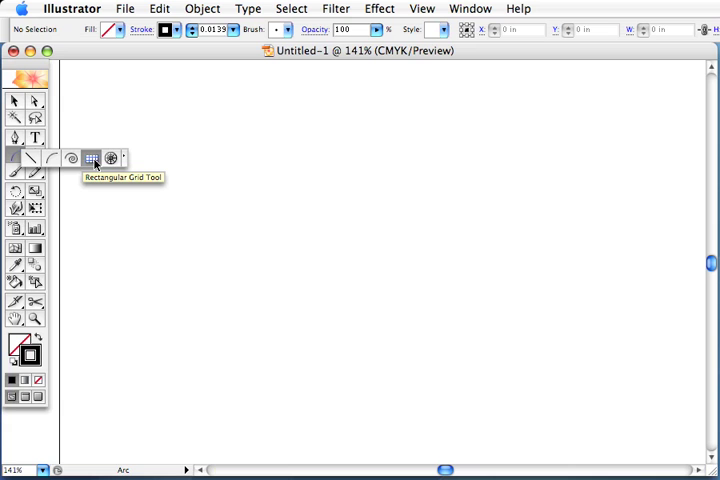
# Choose the Polar Grid Tool from the Line Segment flyout.
pyautogui.click(111, 158)
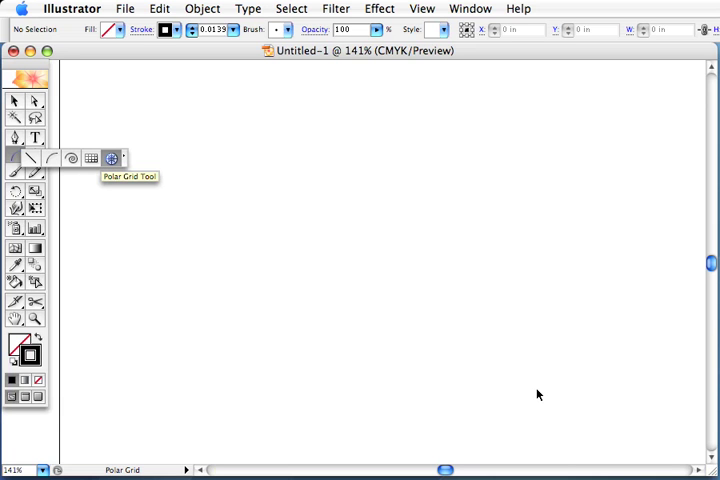